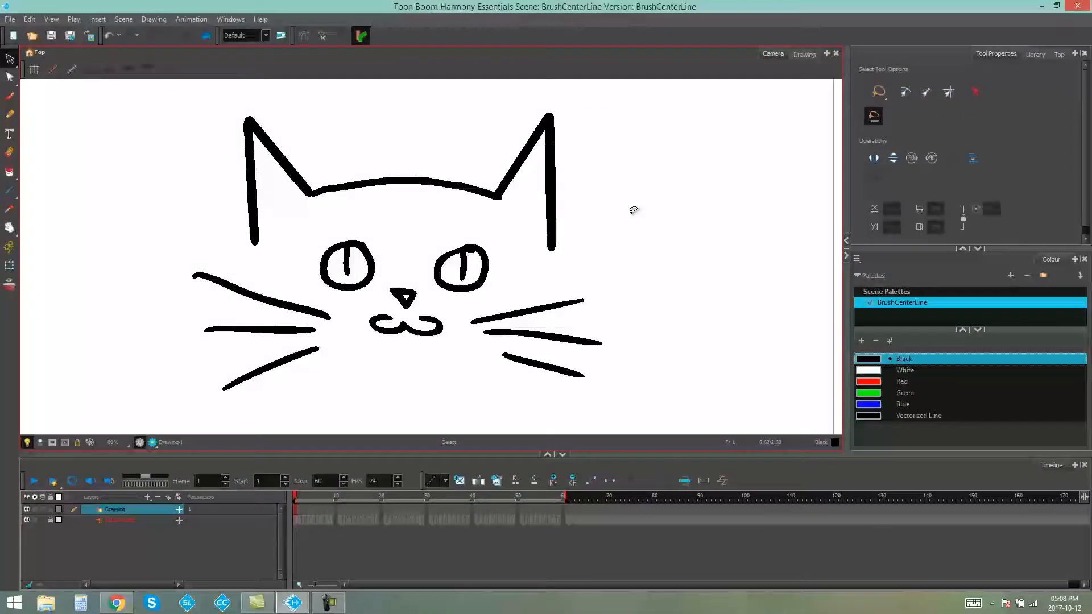
{"action": "mouse_move", "coordinate": [632, 216]}
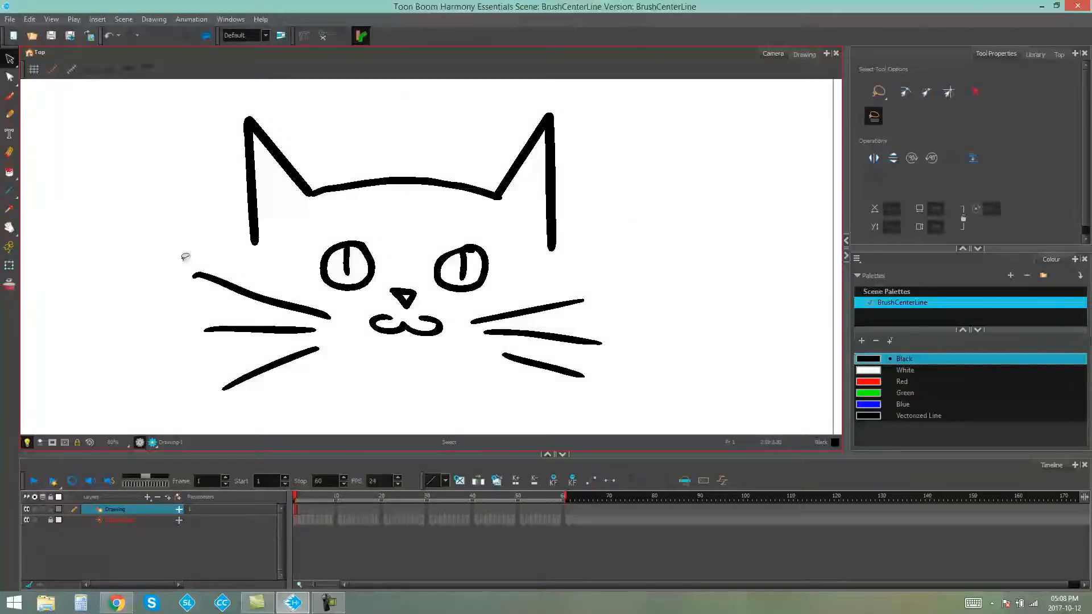
{"action": "mouse_move", "coordinate": [656, 165]}
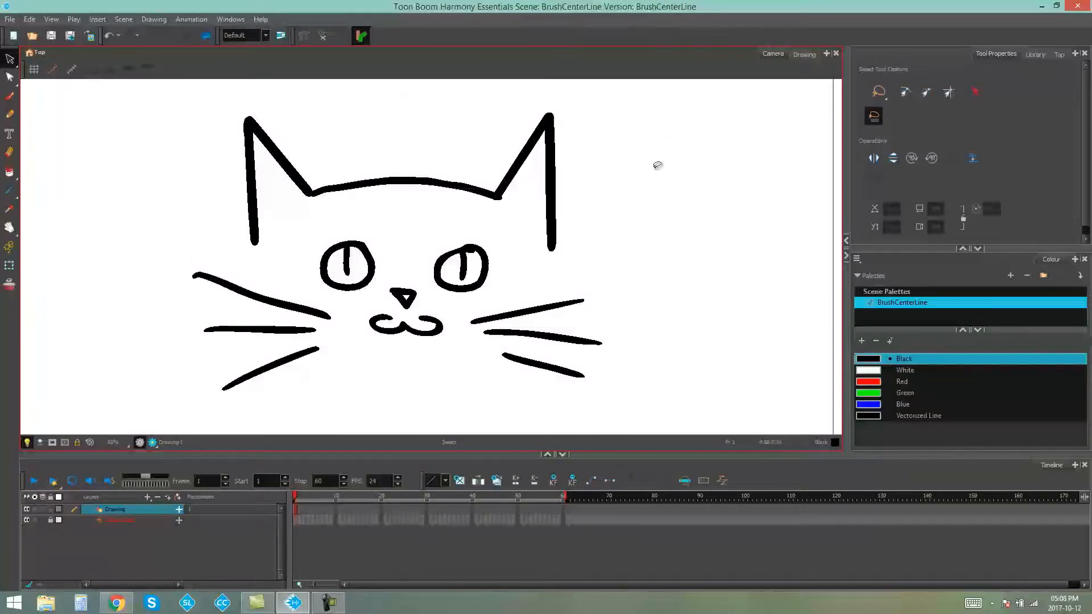
{"action": "mouse_move", "coordinate": [676, 232]}
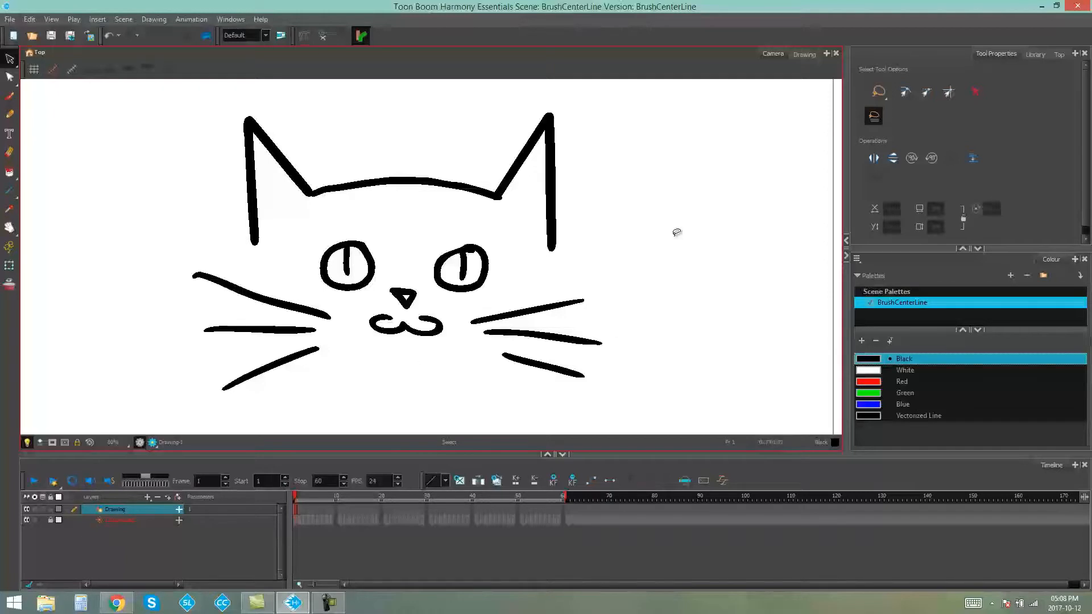
{"action": "mouse_move", "coordinate": [648, 240]}
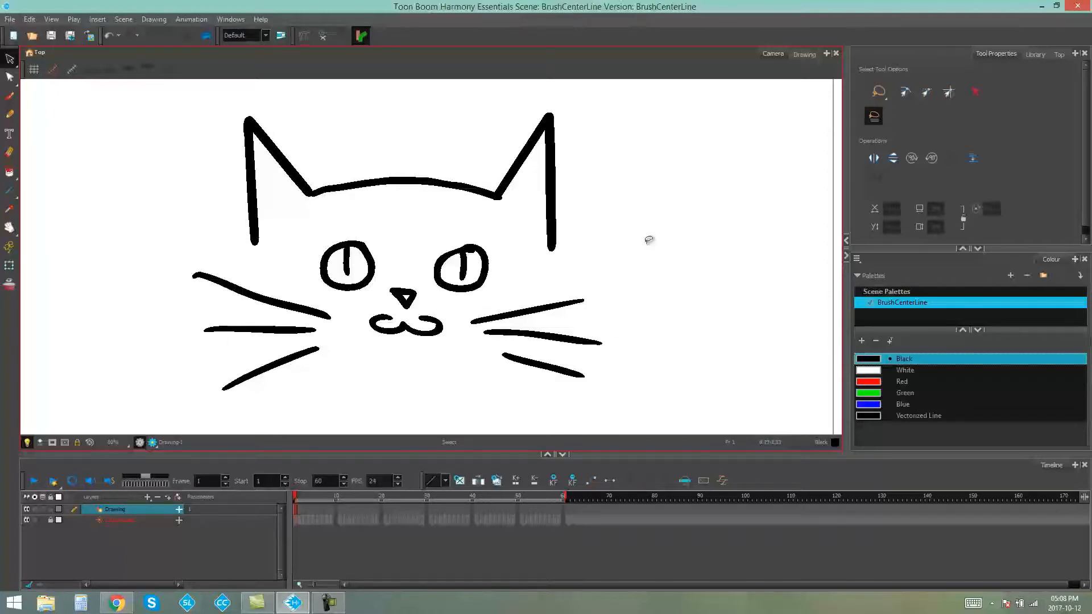
{"action": "mouse_move", "coordinate": [634, 242]}
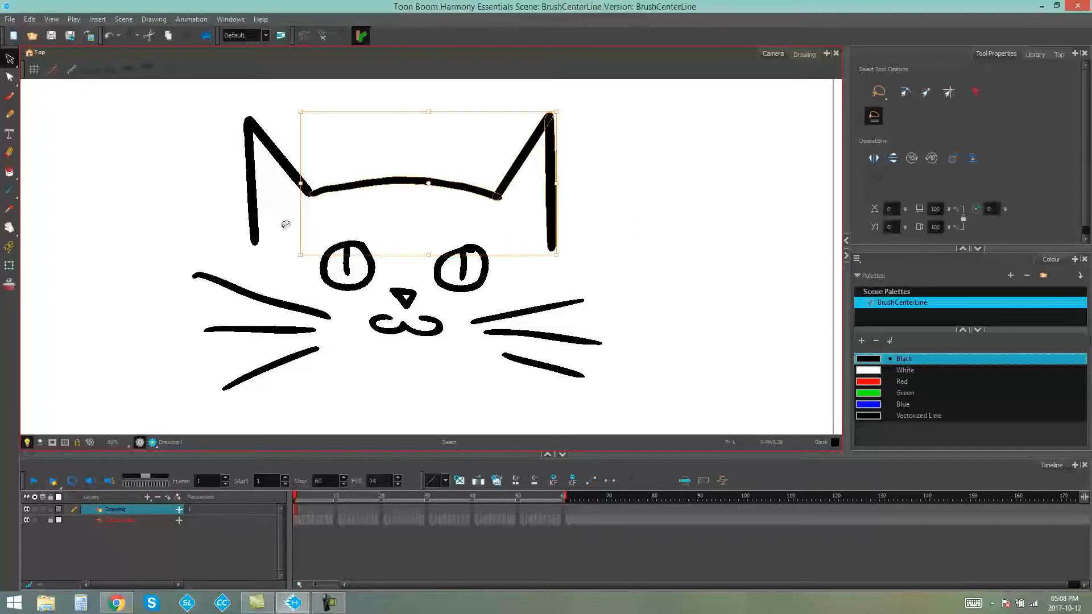
Step: Bring up the Contour Editor flyout of stroke point-editing tools
{"action": "left_click", "coordinate": [11, 77]}
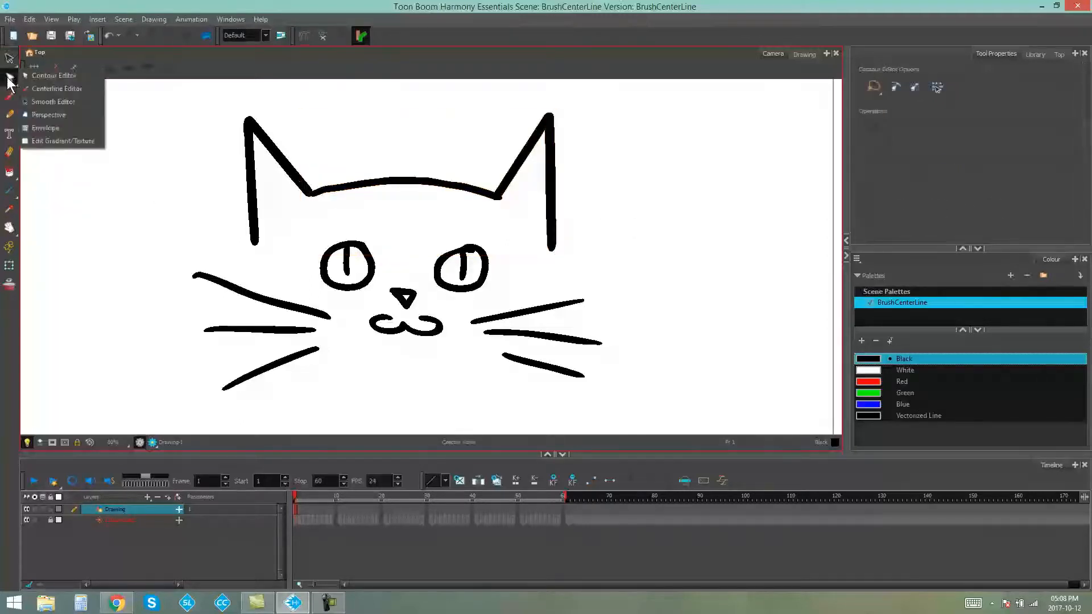
Step: Activate the Centerline Editor so the right ear's outer stroke shows its editable points
{"action": "left_click", "coordinate": [53, 75]}
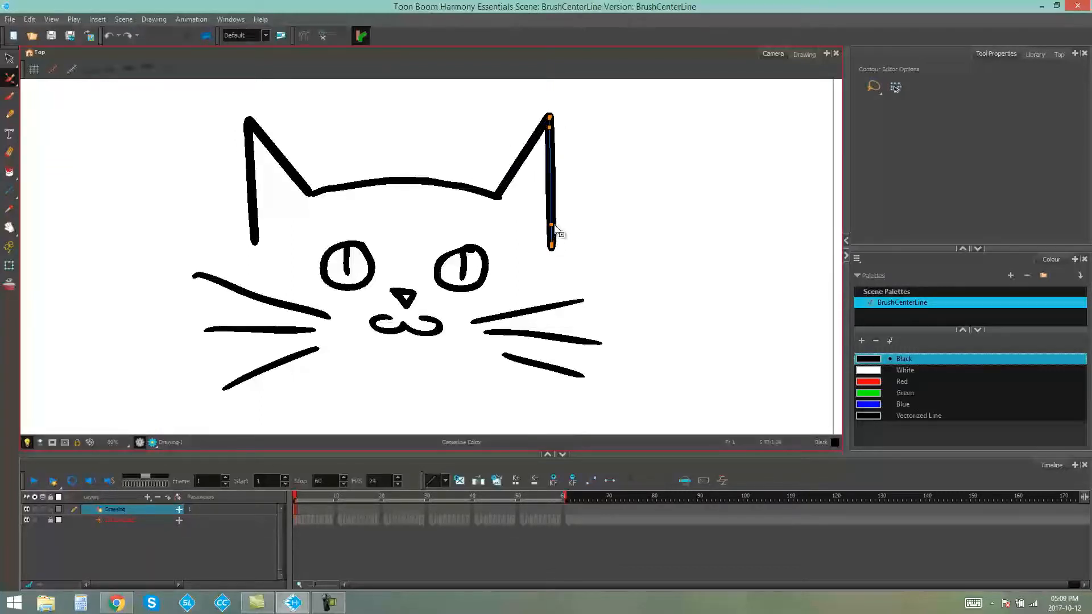
{"action": "mouse_move", "coordinate": [543, 148]}
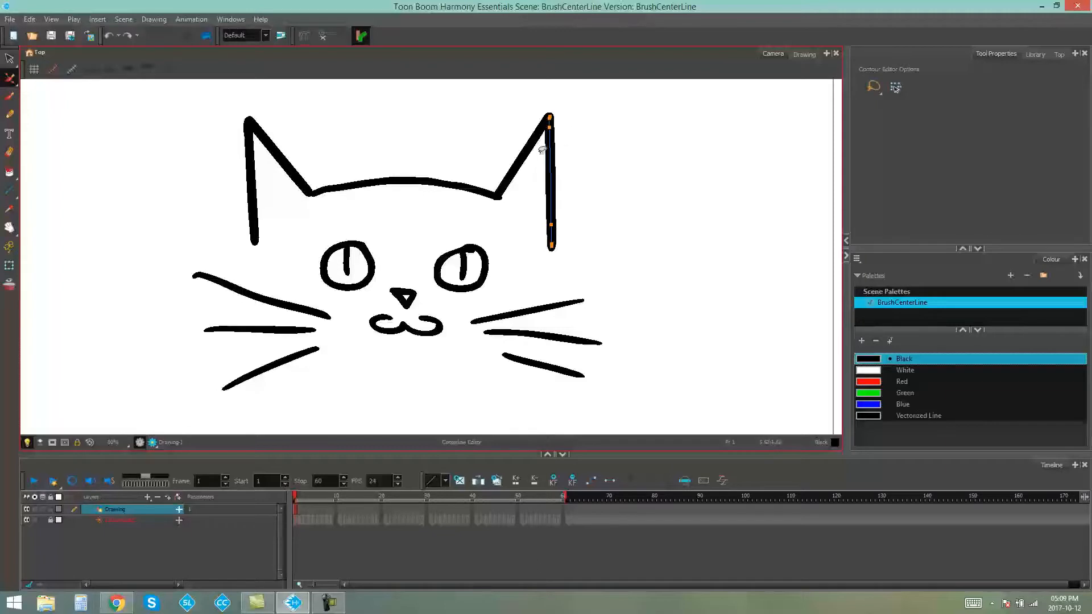